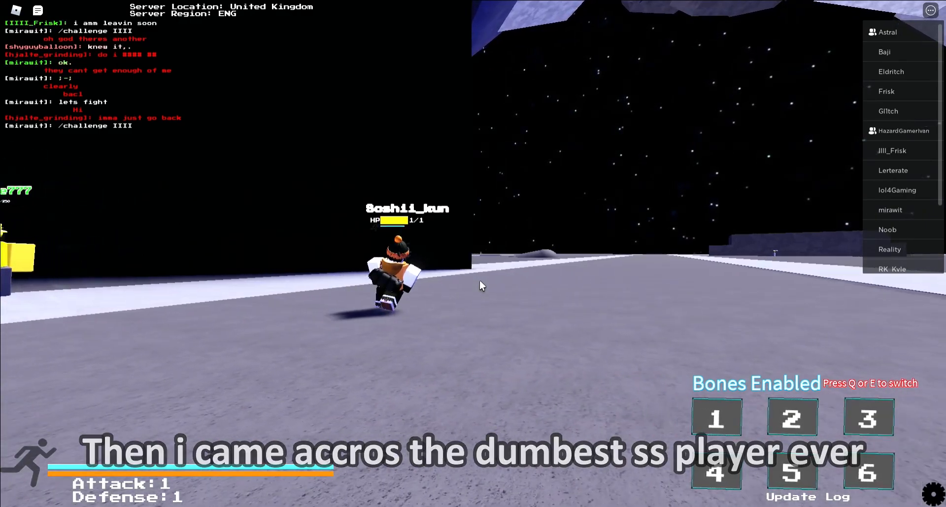
Equip the third bone attack as the active ability while crossing the snowy arena
{"action": "key", "text": "3"}
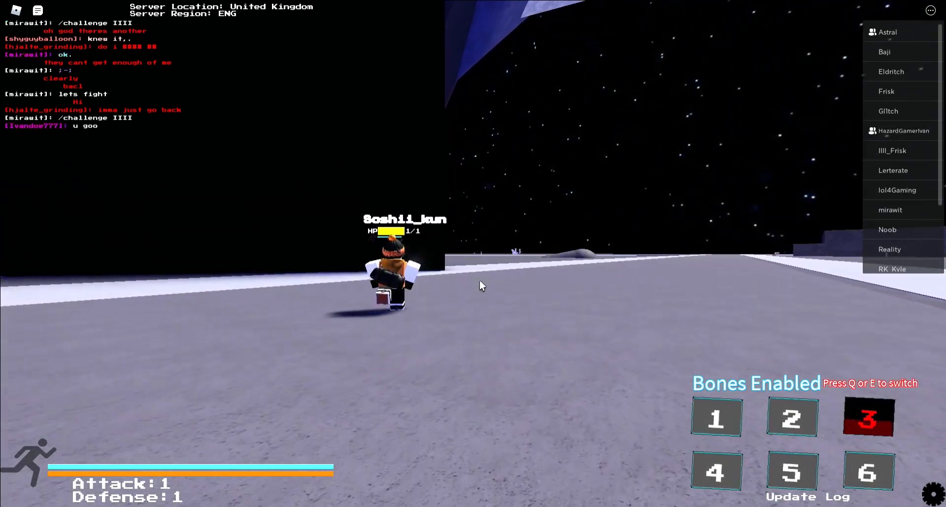